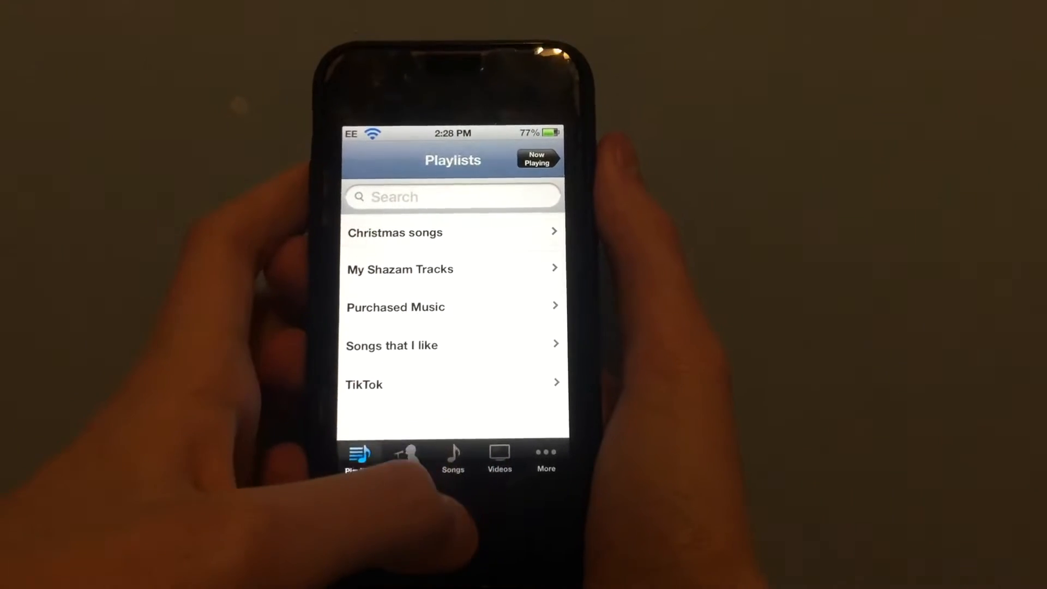
- From the Songs list, play Castle on the Hill by Ed Sheeran, then pause it on Now Playing
click(451, 460)
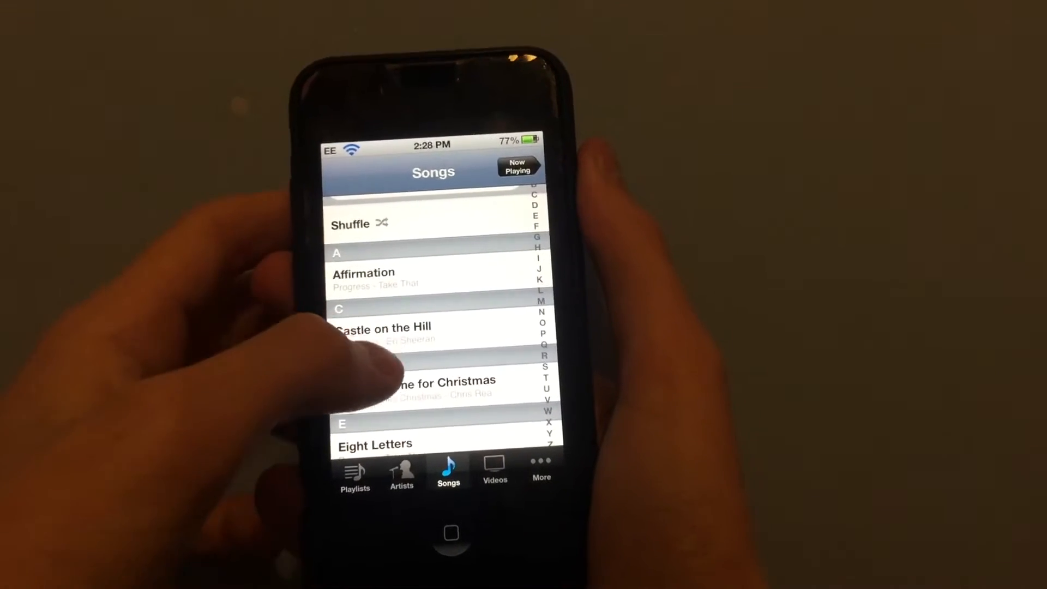
click(381, 328)
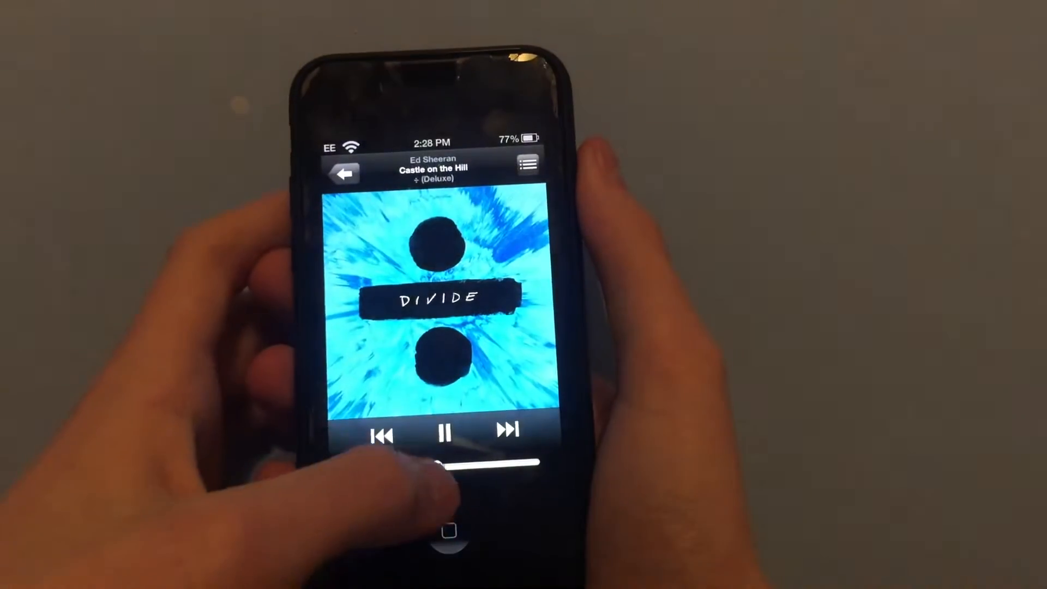
click(445, 433)
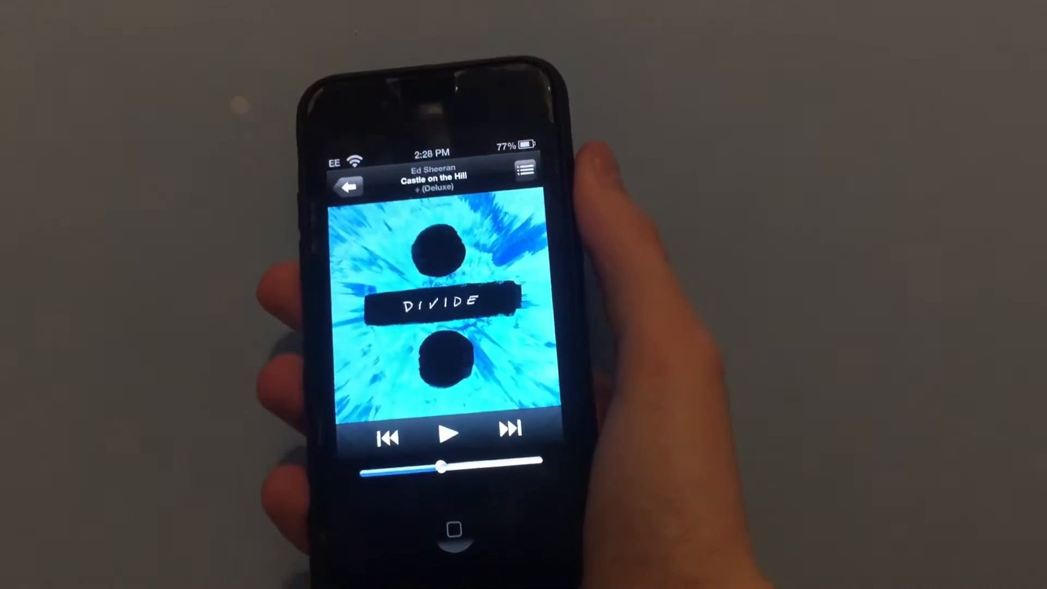